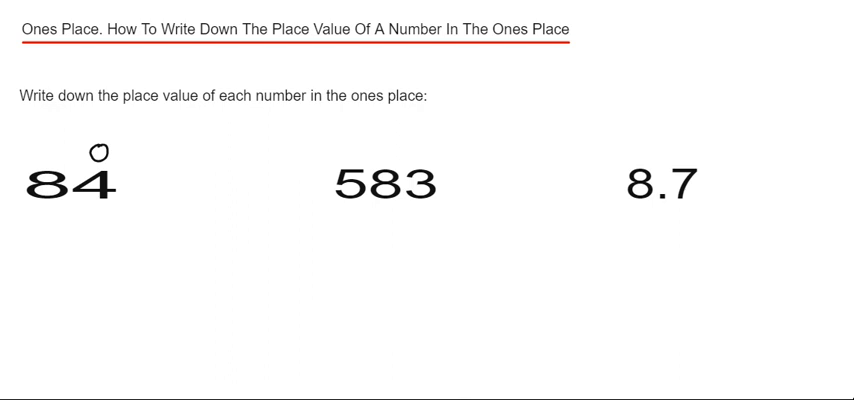
Step: Circle the 4 in 84 and write an underlined 4 beneath 84
text(4)
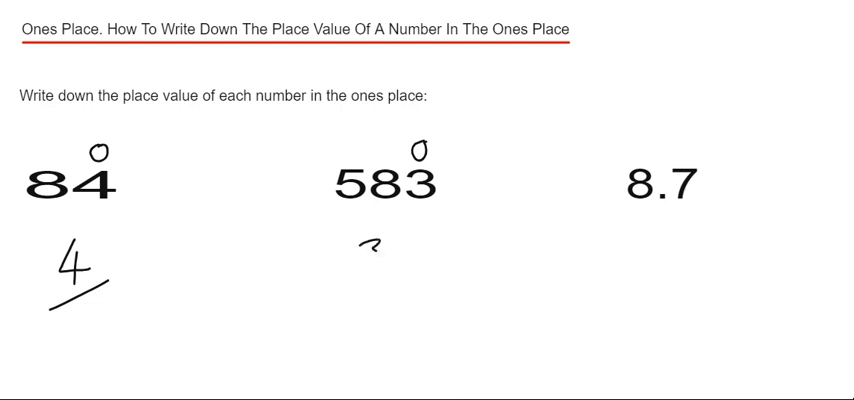
Step: Circle the 3 in 583 and write an underlined 3 beneath 583
drag(360, 245, 400, 290)
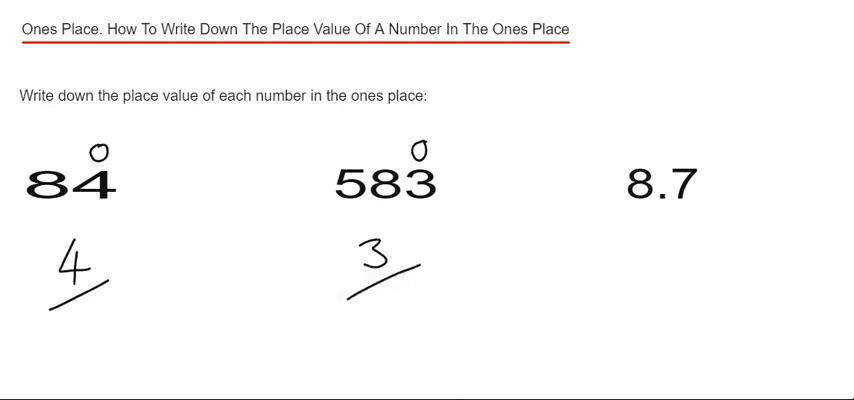